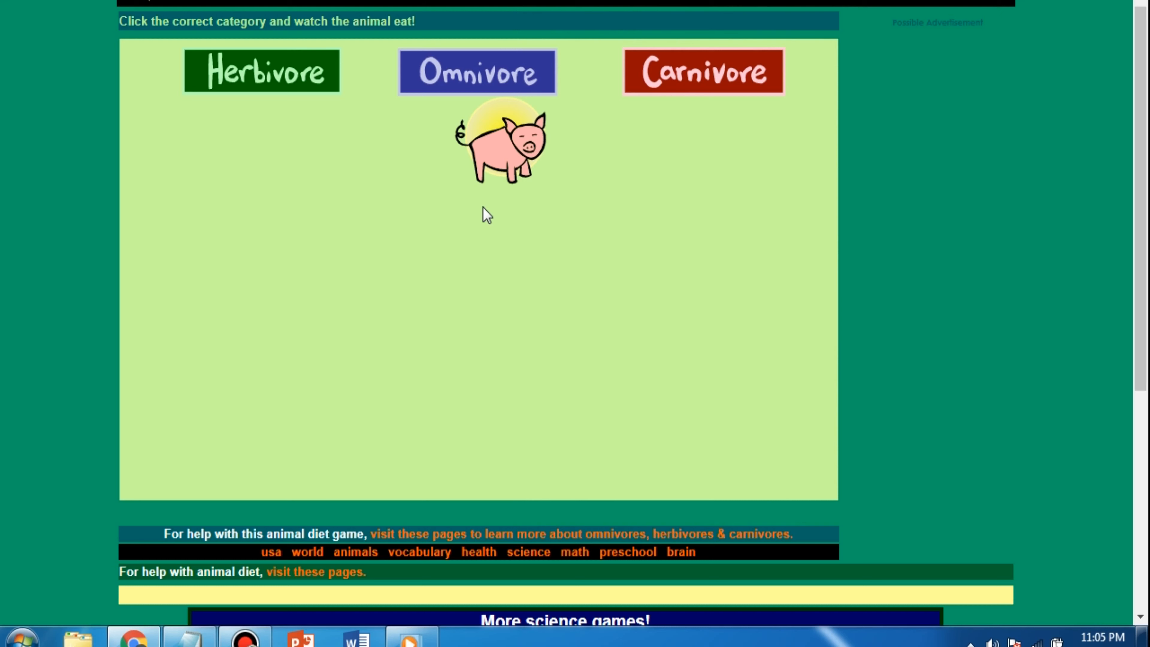
Sort the pig as an omnivore so it appears eating in its circle.
left_click(451, 73)
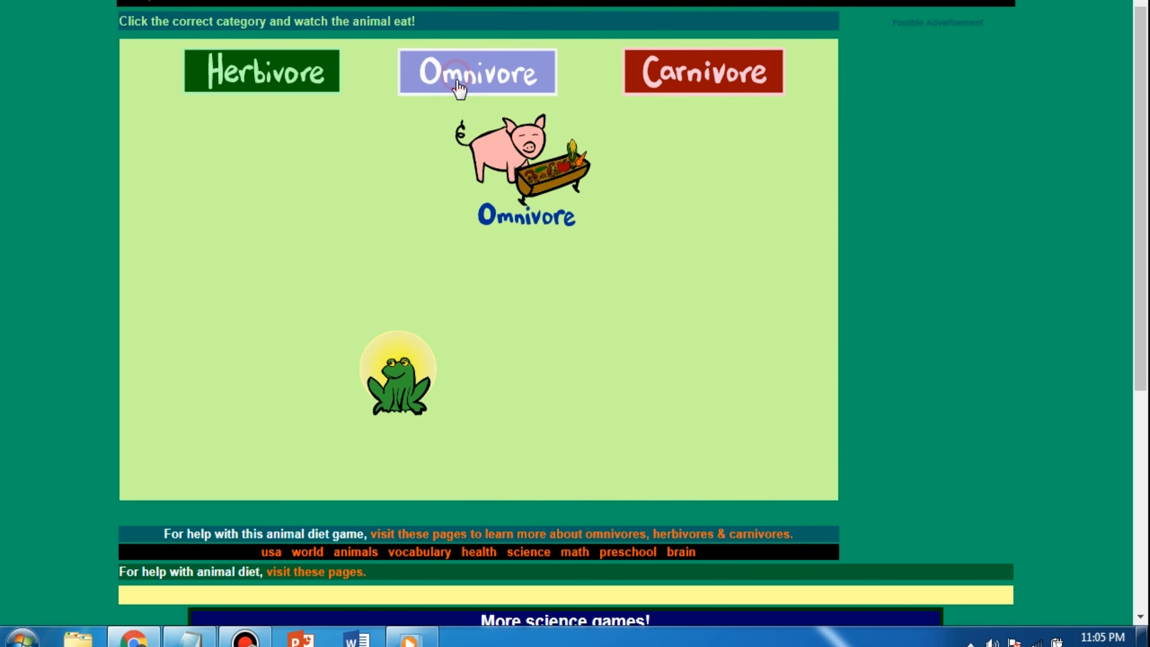
left_click(455, 75)
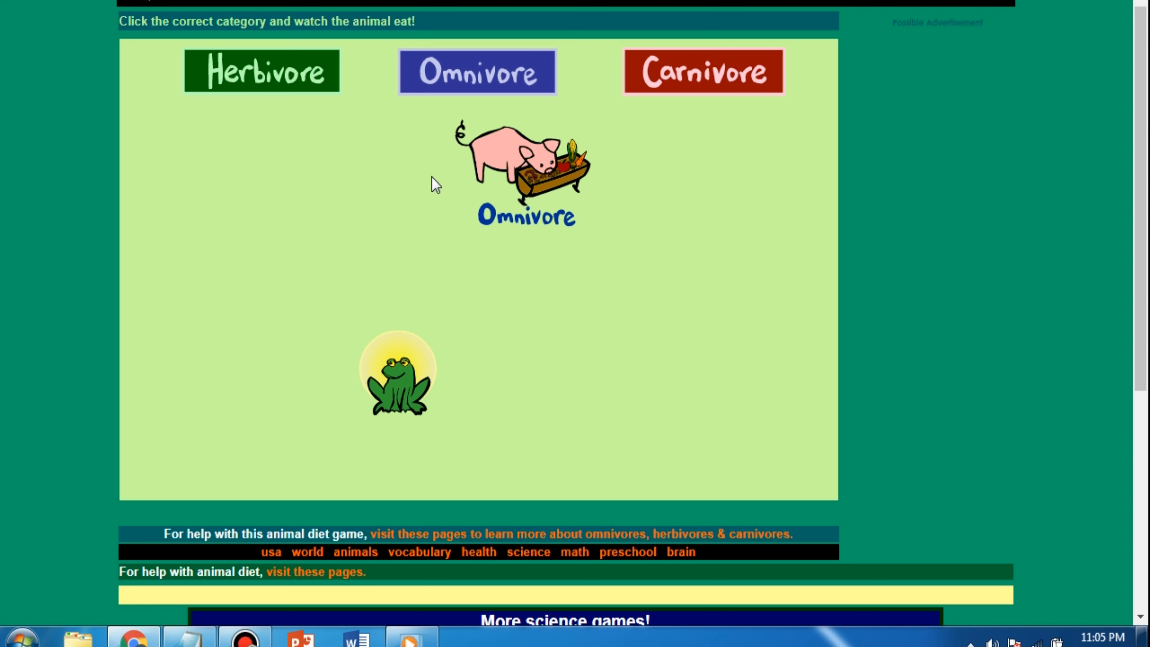
mouse_move(662, 72)
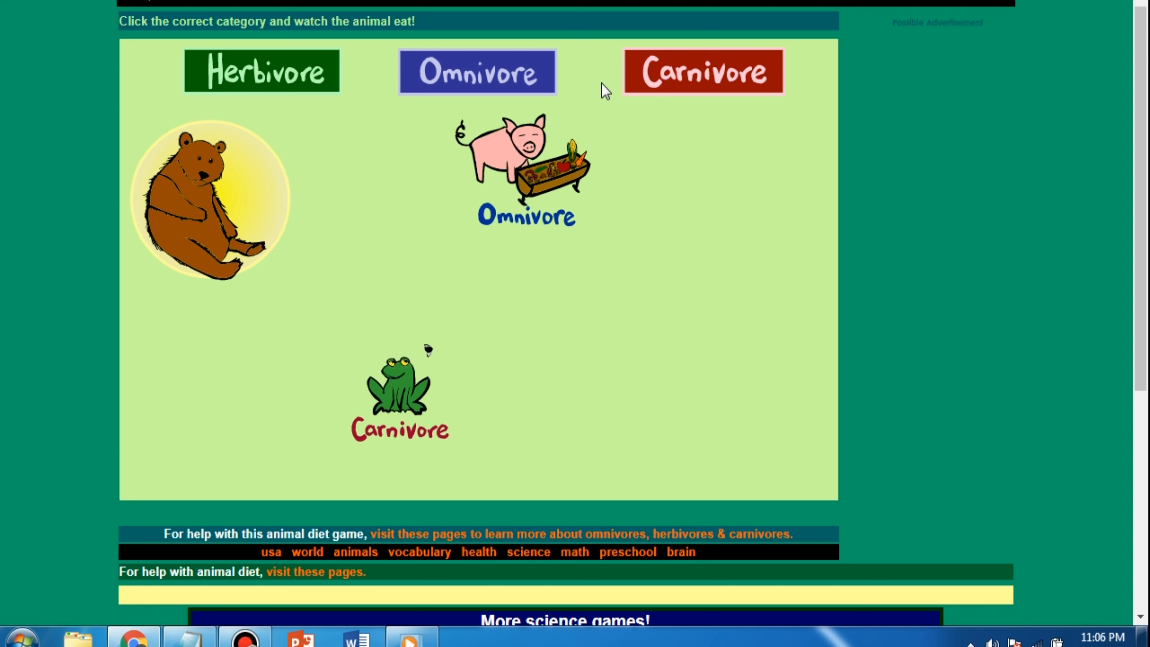
Sort the bear as an omnivore.
left_click(477, 75)
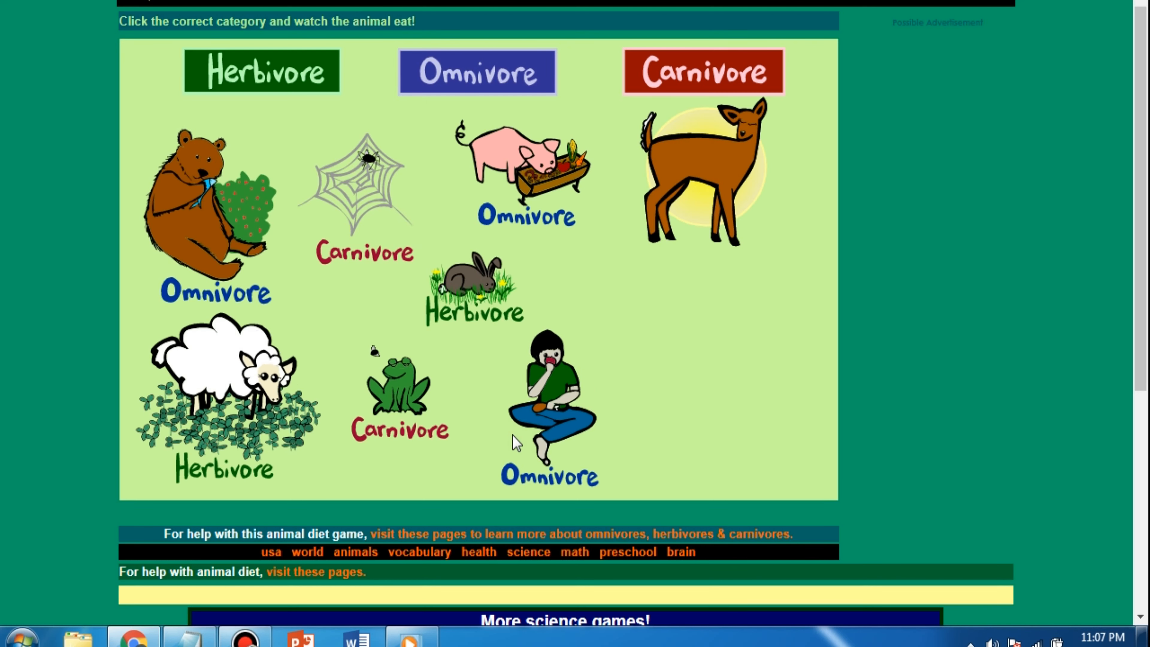
Sort the deer as a herbivore and the lion as a carnivore, completing all ten animals.
left_click(550, 477)
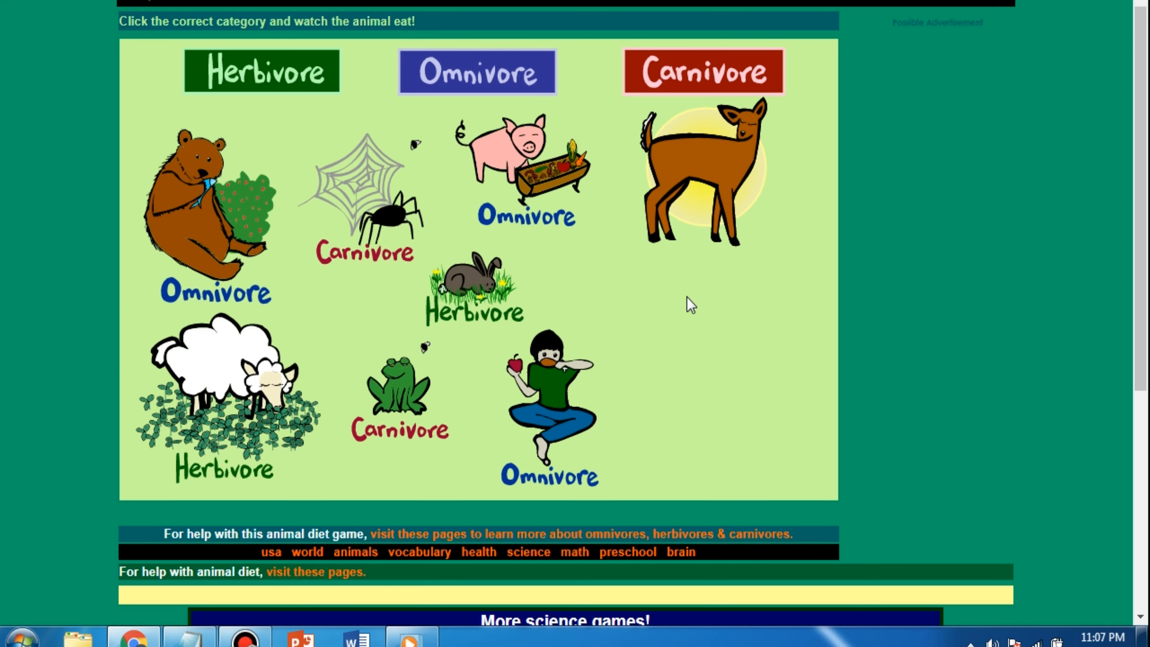
left_click(286, 75)
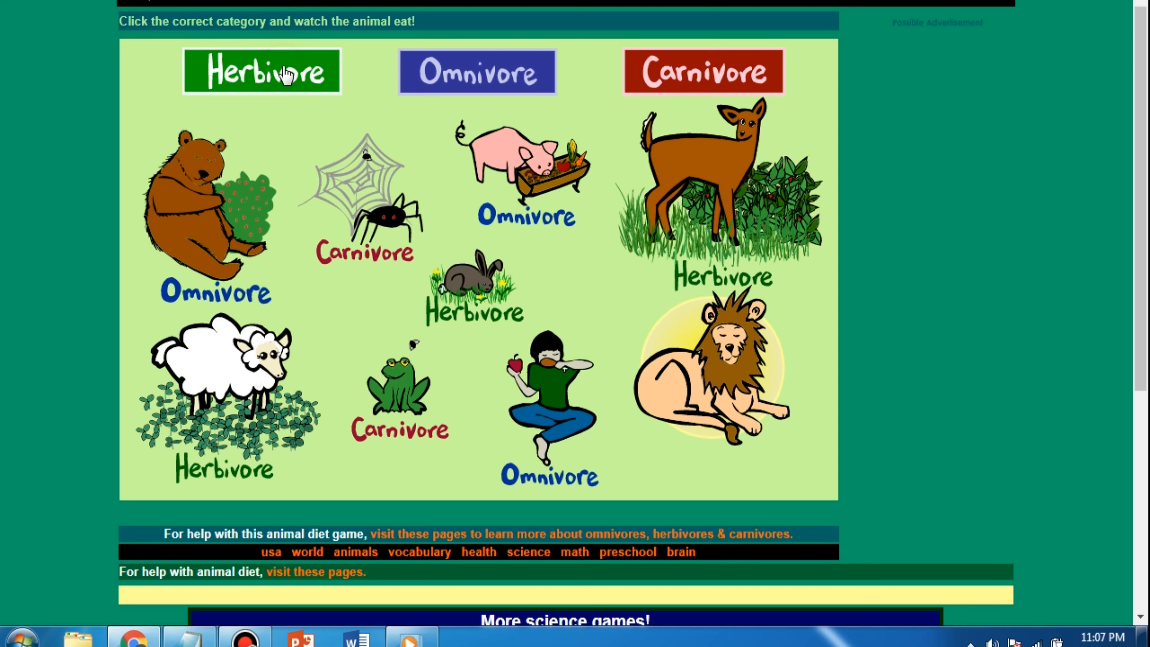
left_click(287, 74)
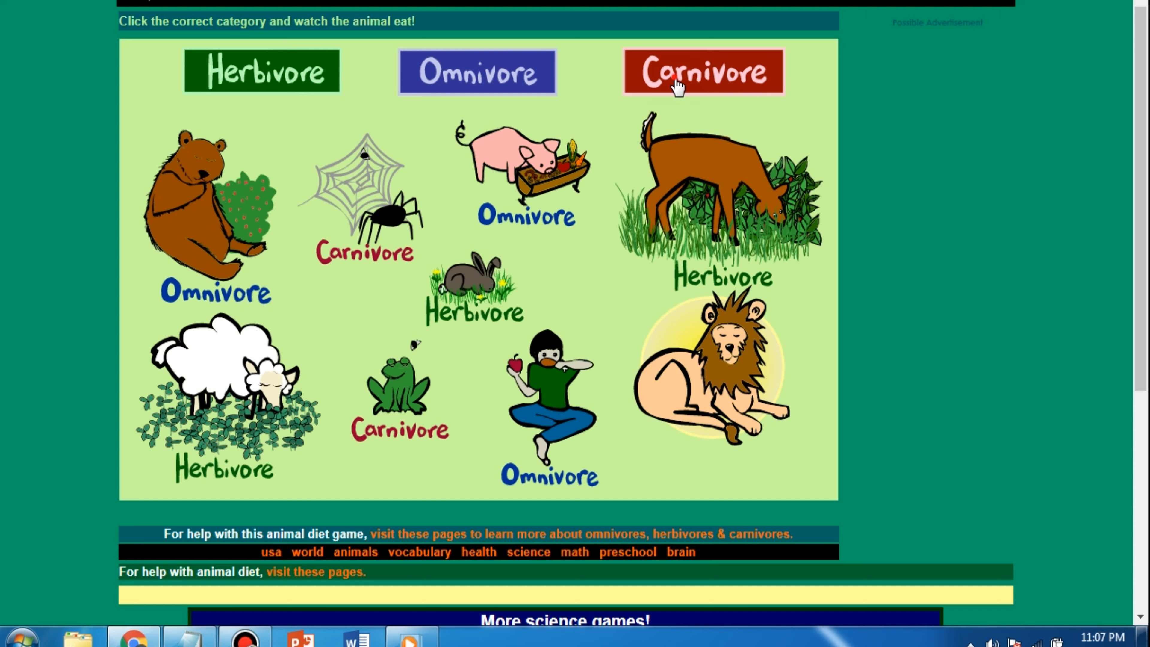
left_click(676, 77)
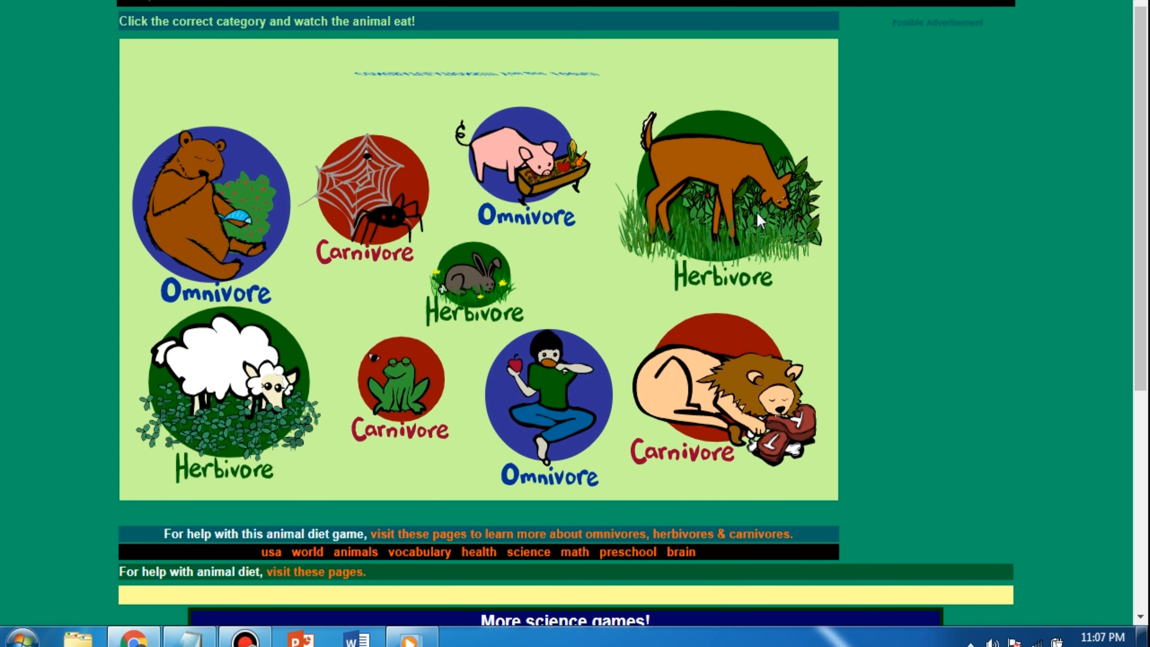